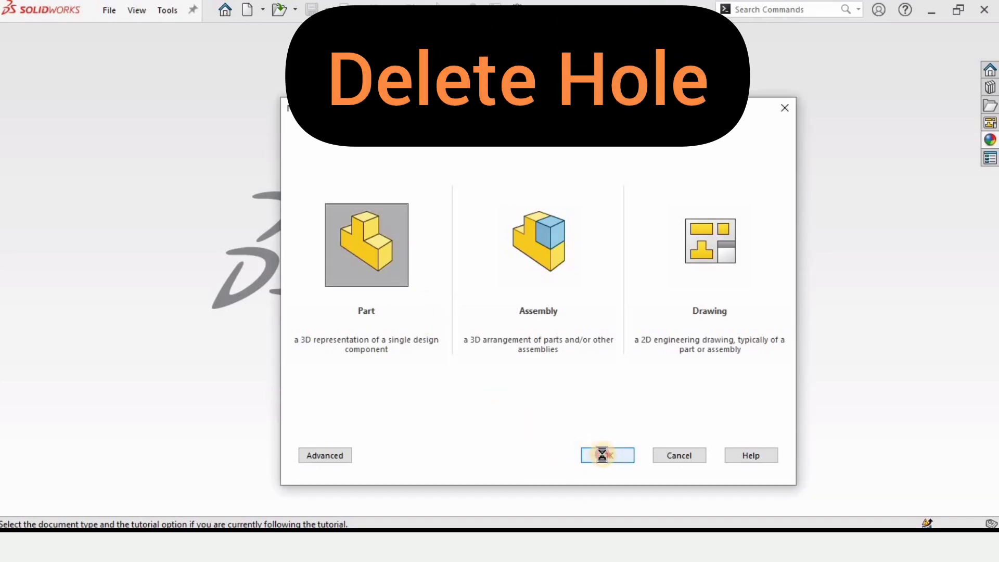
Create a new part with a Plain White scene and select the Top Plane for sketching.
click(605, 454)
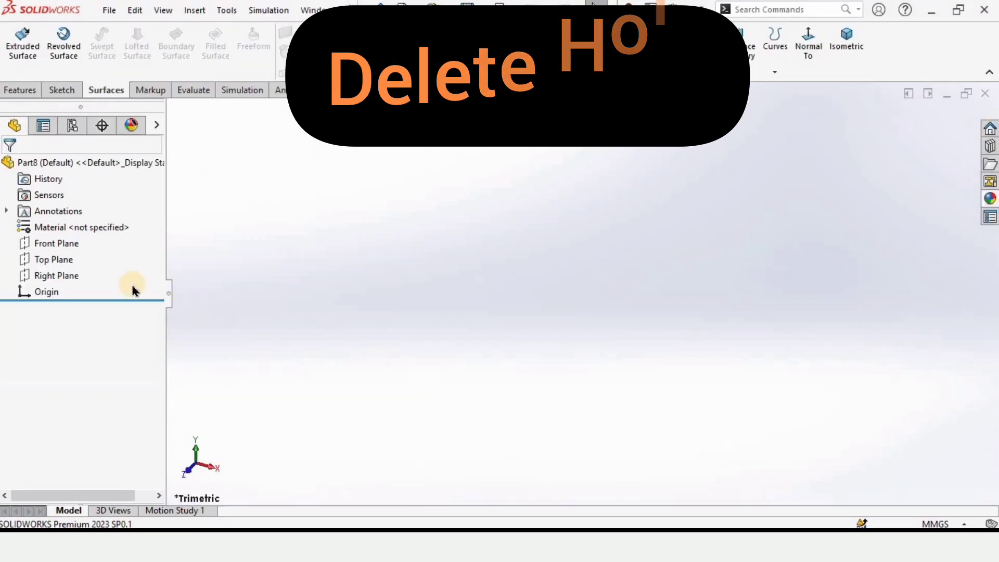
click(658, 93)
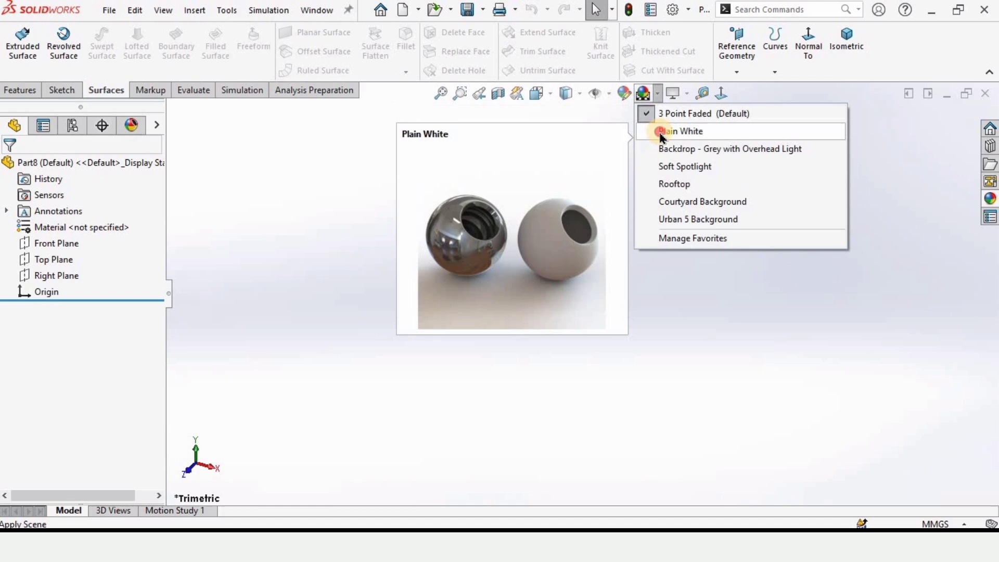
click(681, 130)
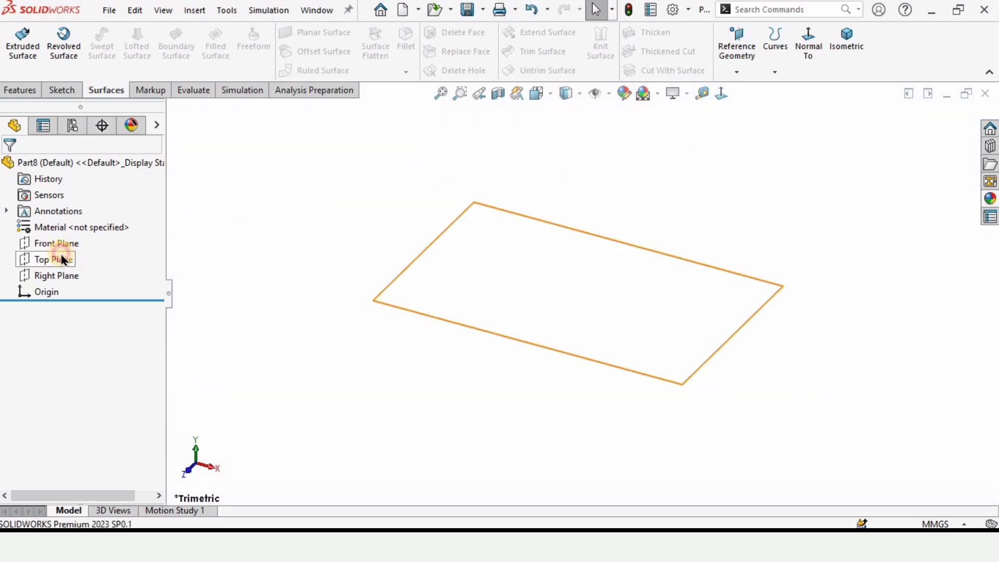
click(53, 258)
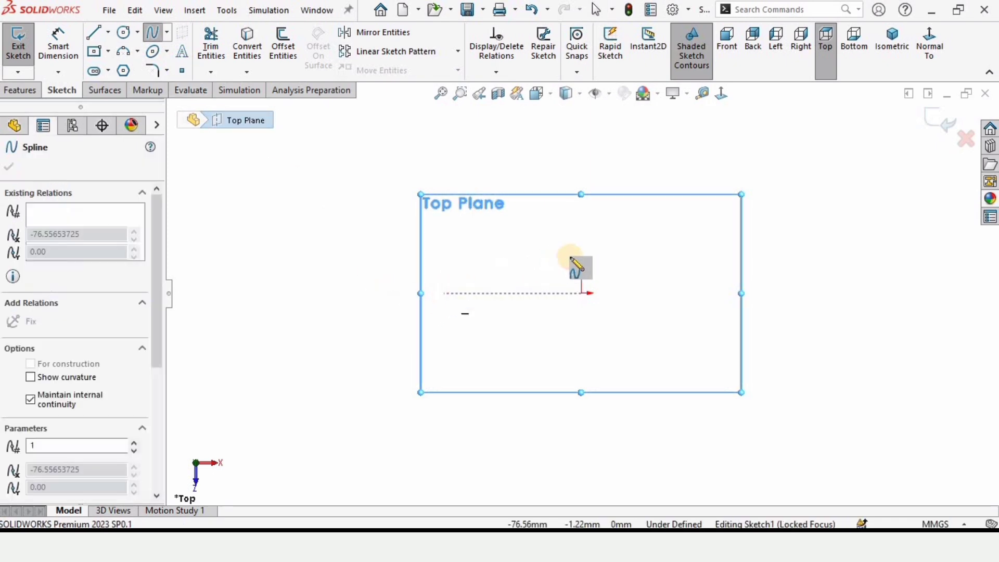
Draw a wavy spline on the Top Plane and dimension its endpoints 120 mm apart.
click(739, 293)
text(1)
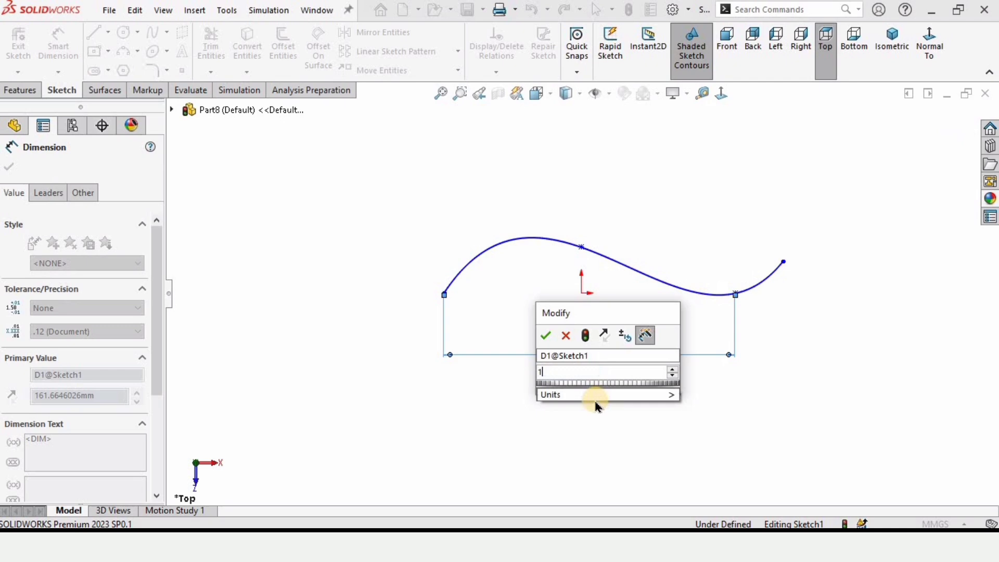
click(545, 334)
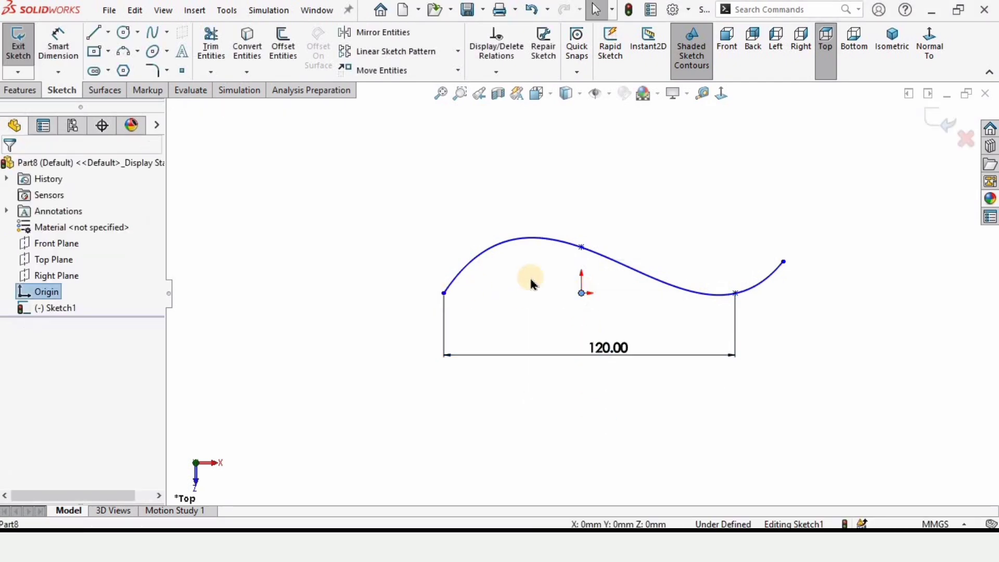
click(530, 277)
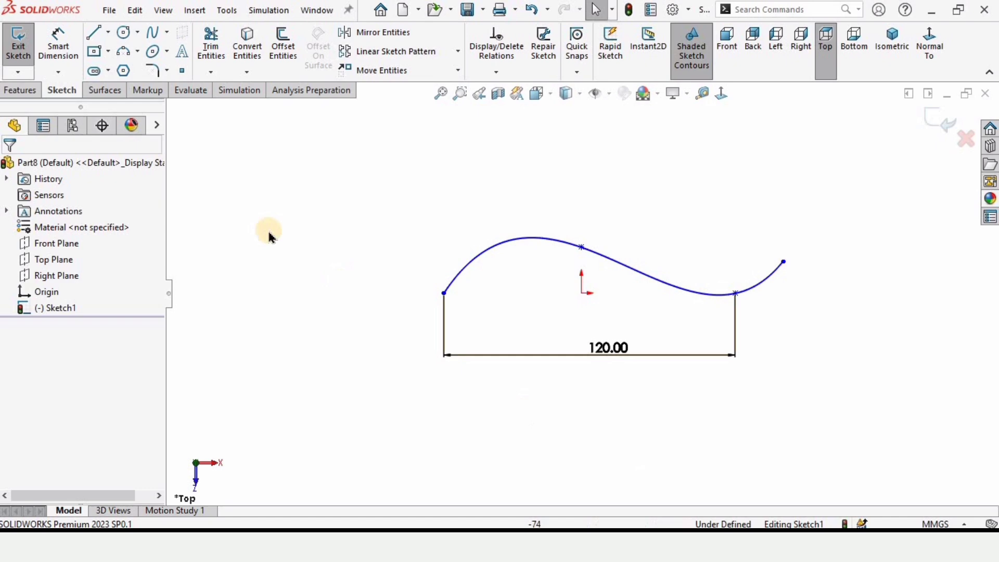
Show the Surfaces tab in the CommandManager with the spline sketch still open.
right_click(61, 90)
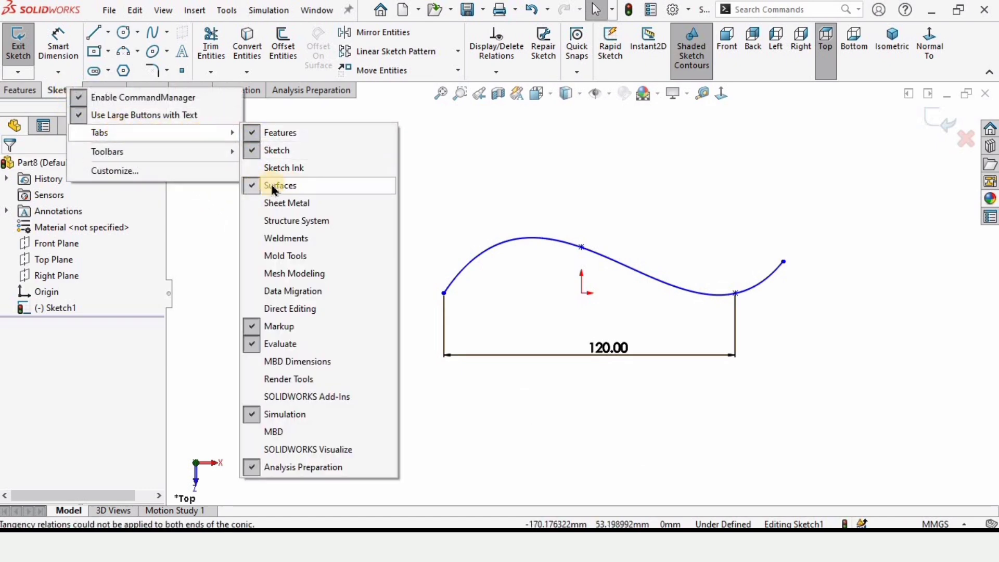
click(279, 185)
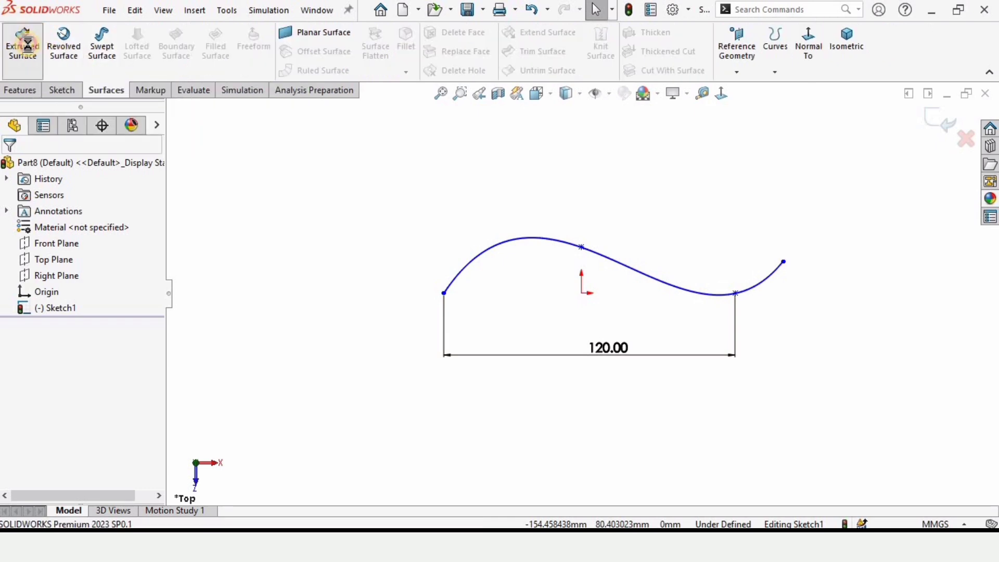
Extrude the wave into a 50 mm surface, then start a Front Plane sketch.
click(22, 43)
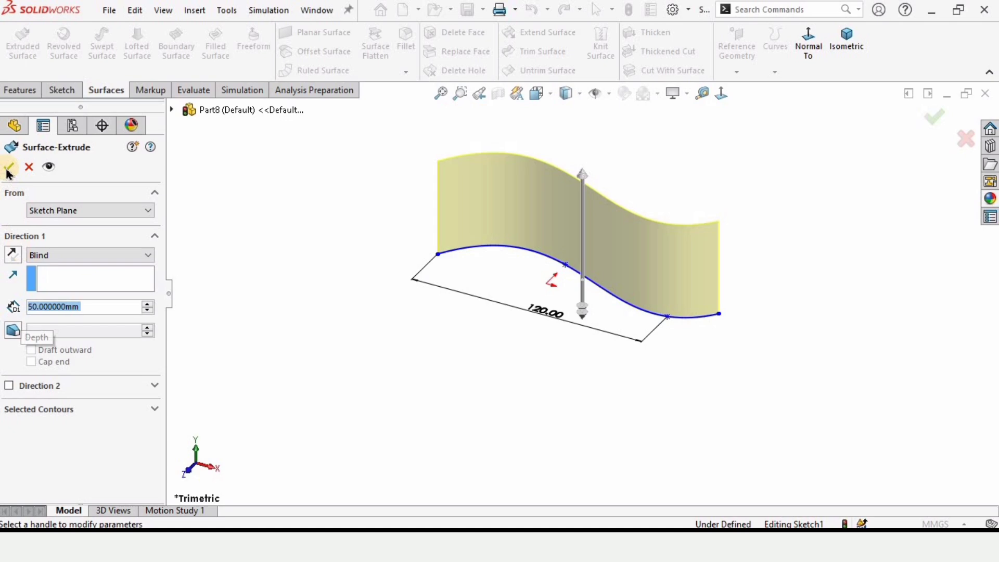
click(9, 167)
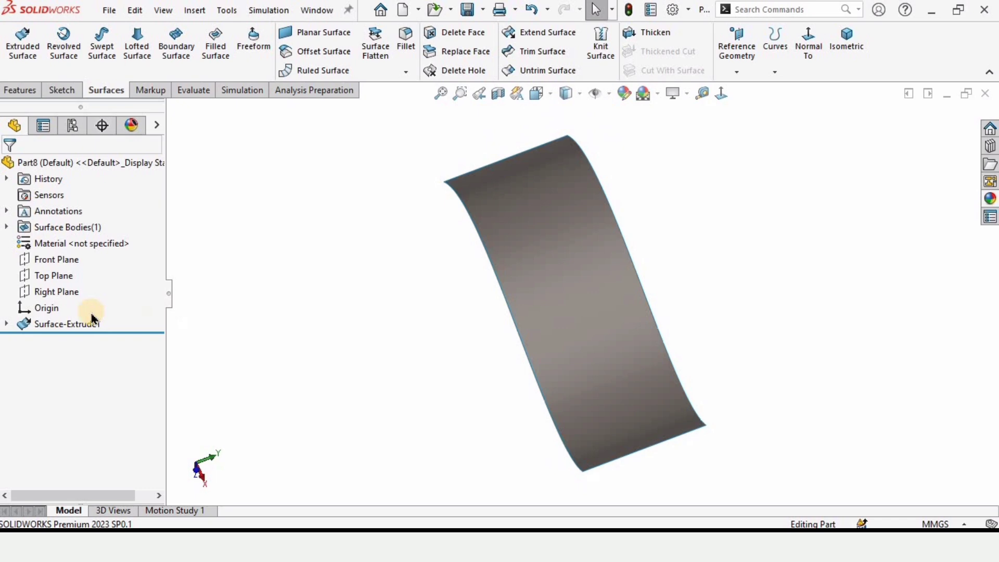
click(57, 259)
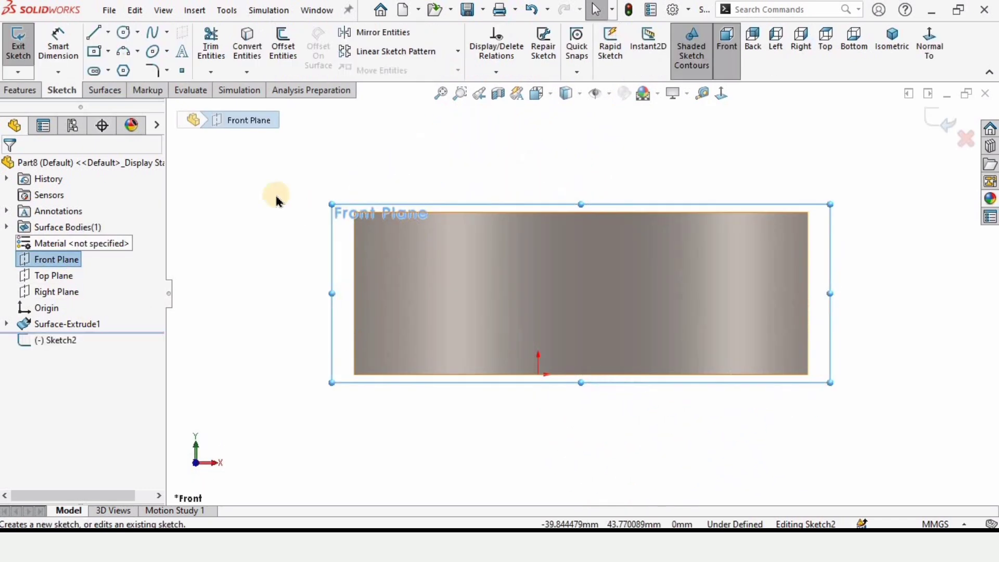
Draw five circles over the surface, sized Ø12 and Ø8 mm.
click(122, 32)
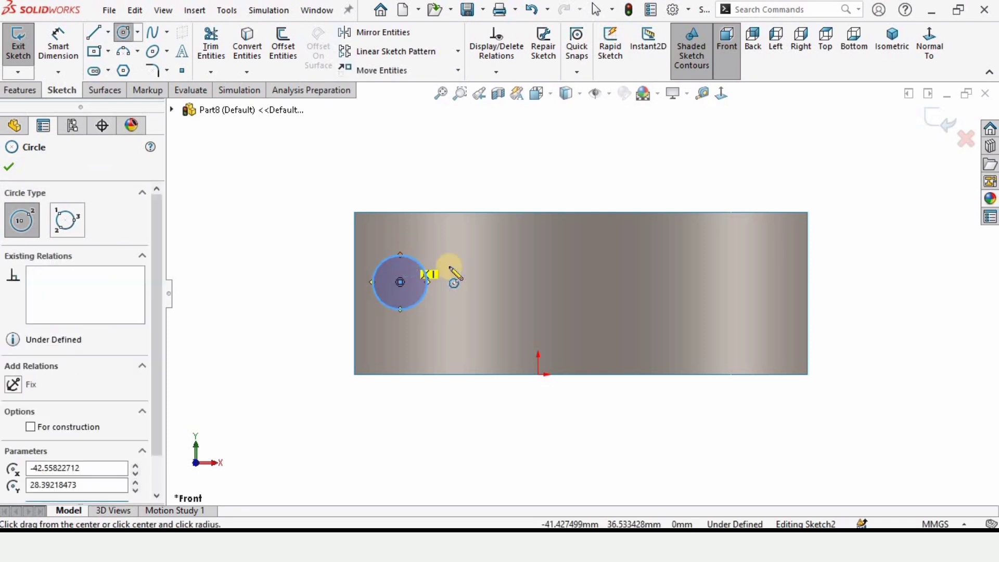
click(583, 250)
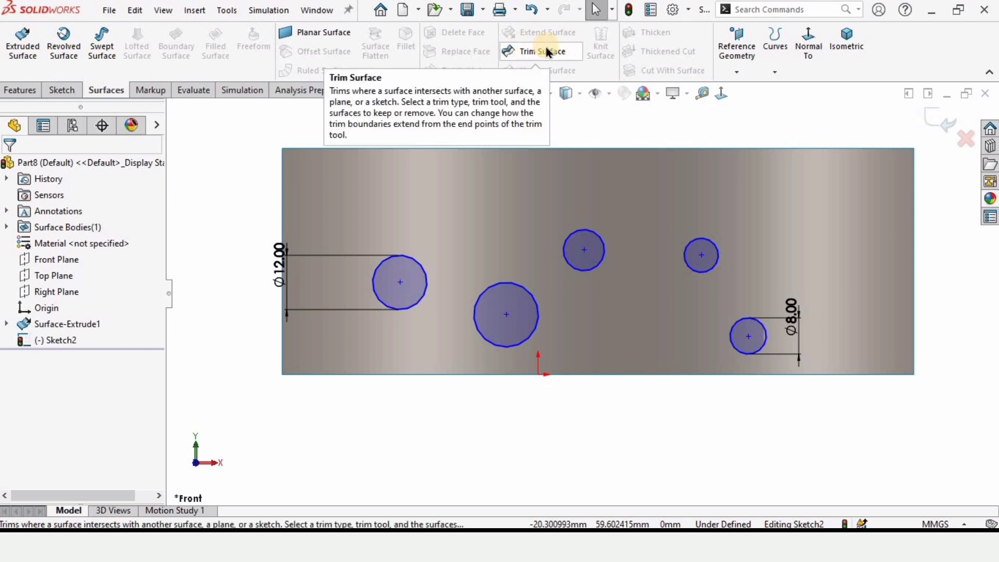
Trim the wavy surface with Sketch2, keeping the outer surface, and fix the trim selections.
click(539, 51)
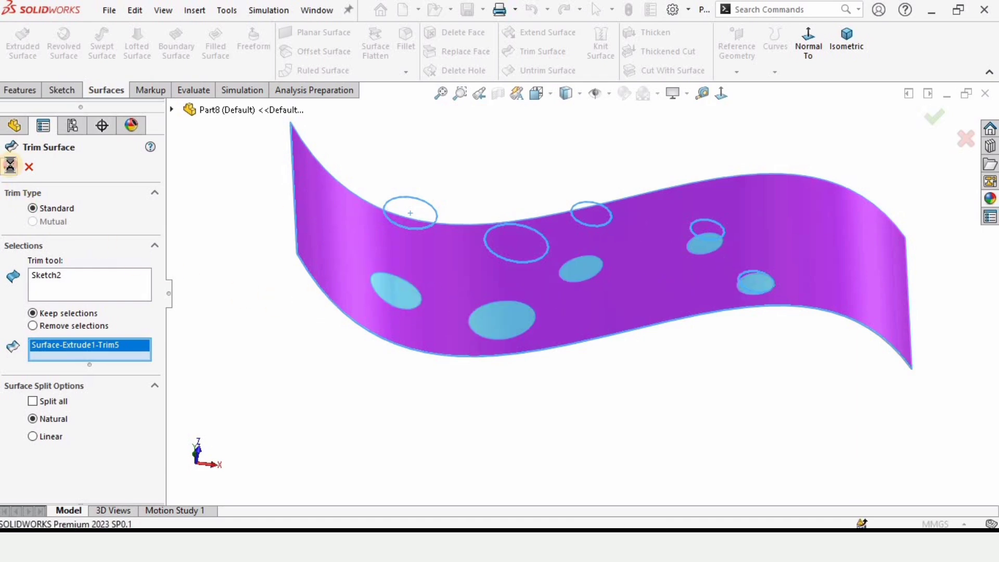
click(933, 116)
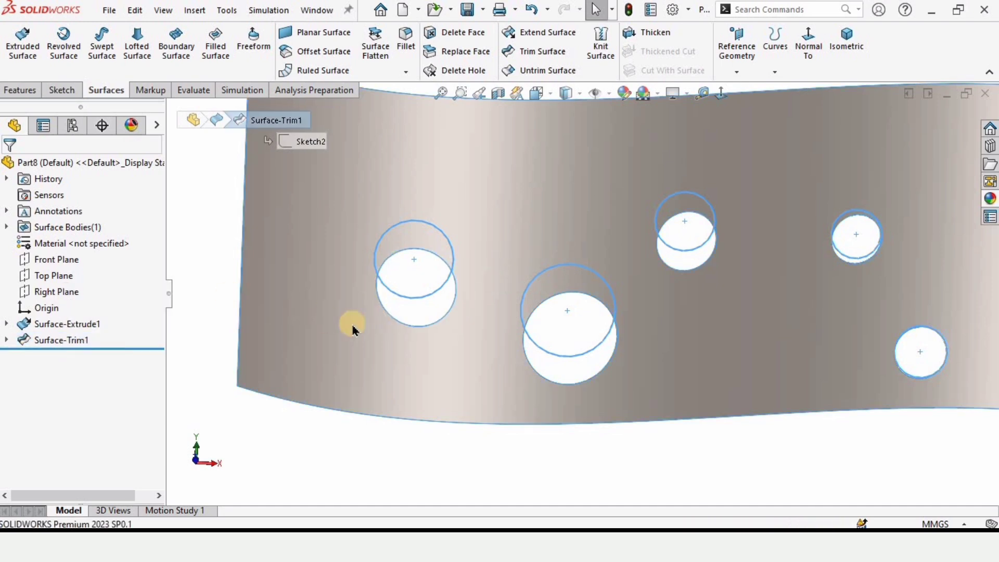
double_click(61, 340)
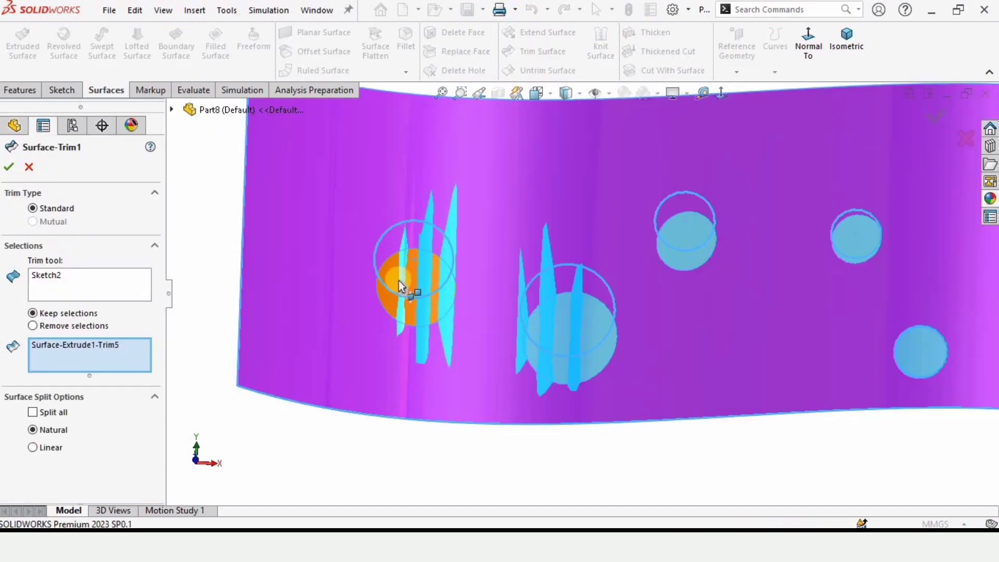
click(9, 167)
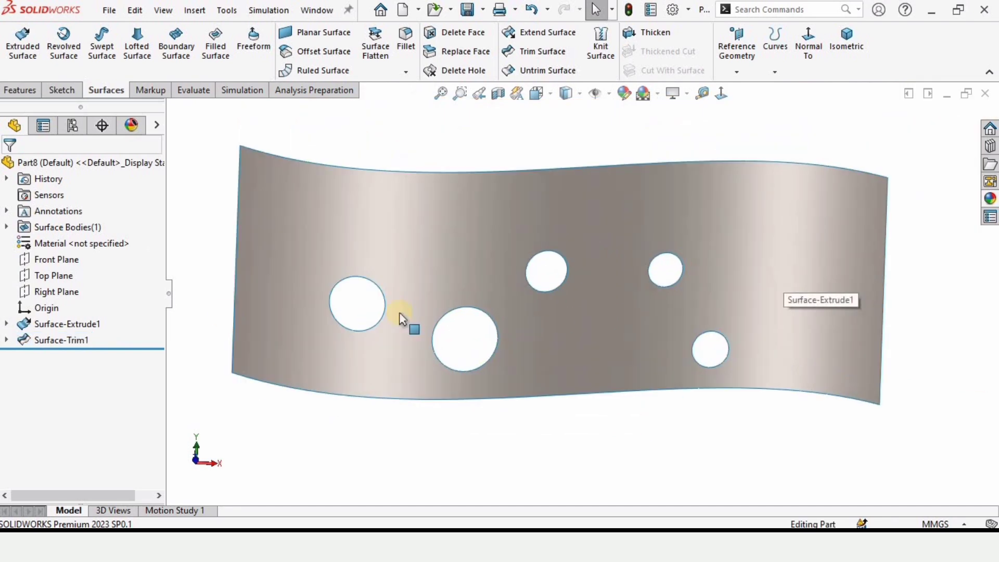
click(75, 355)
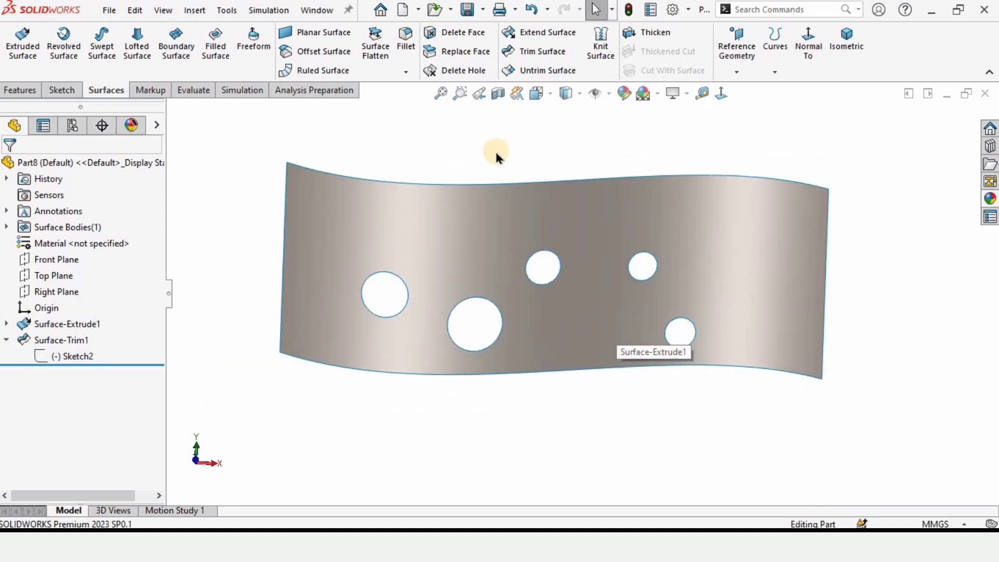
Fill in the leftmost hole with a Delete Hole feature.
click(462, 70)
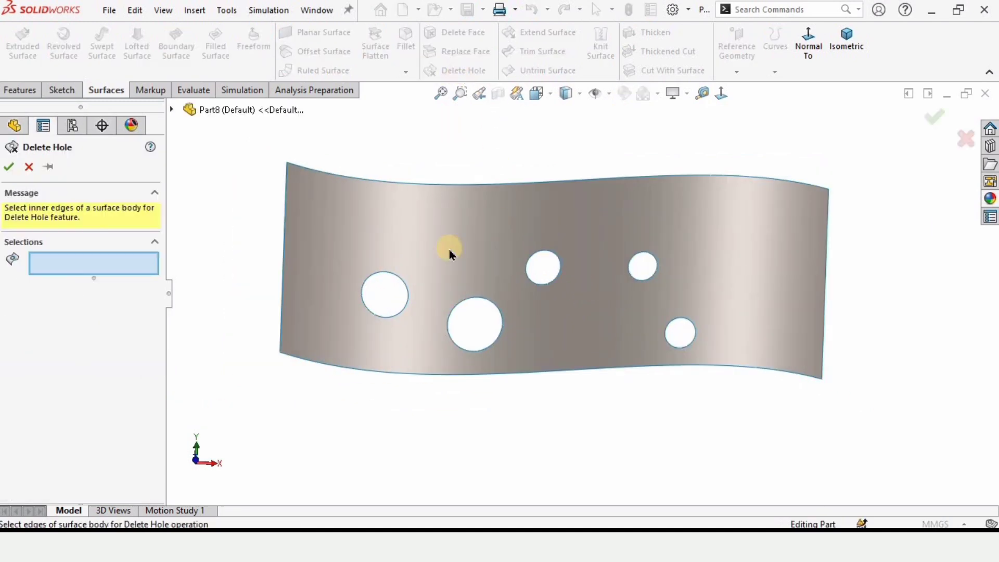
click(385, 294)
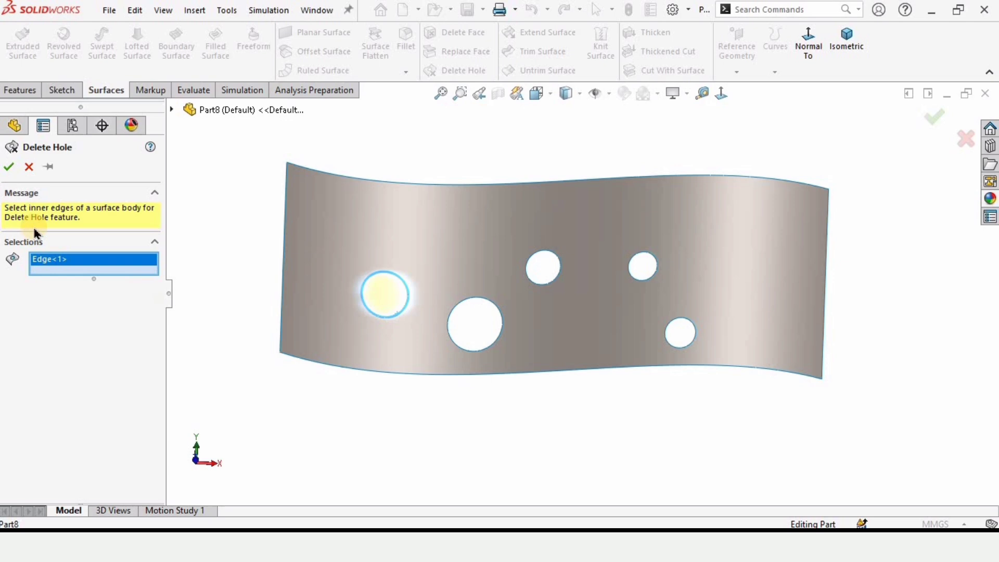
click(8, 166)
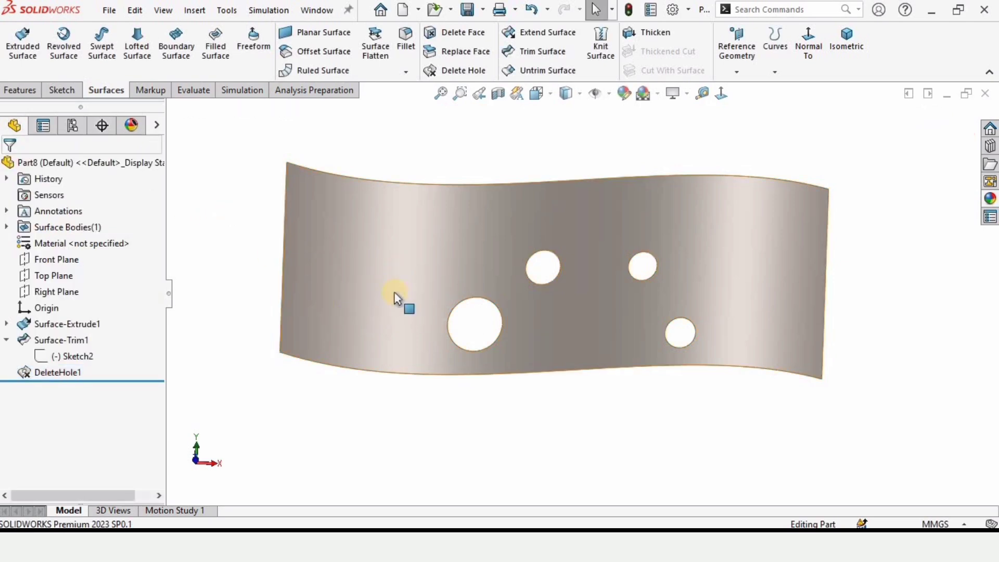
click(463, 70)
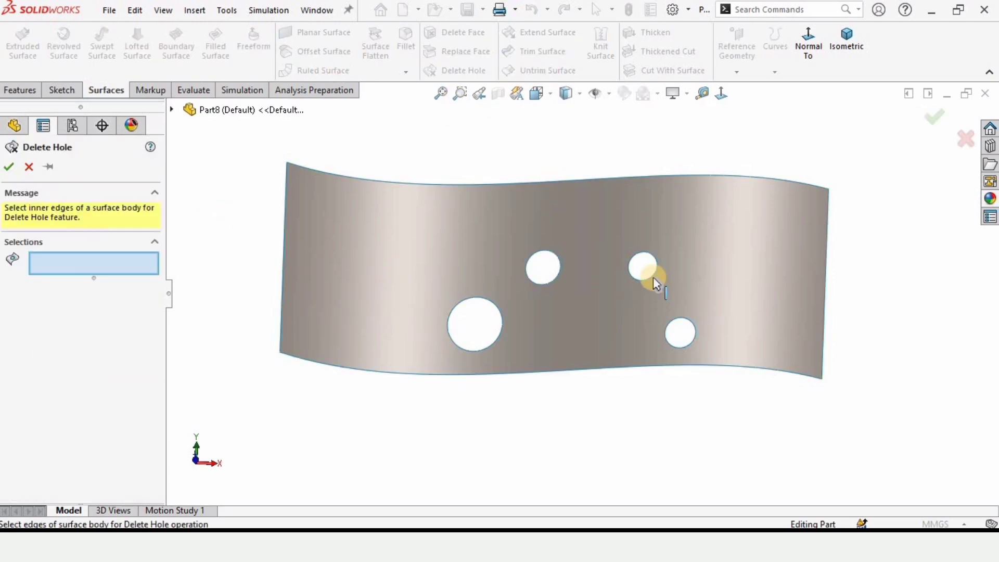
Fill the upper-right and lower-right small holes with two Delete Hole features.
click(642, 267)
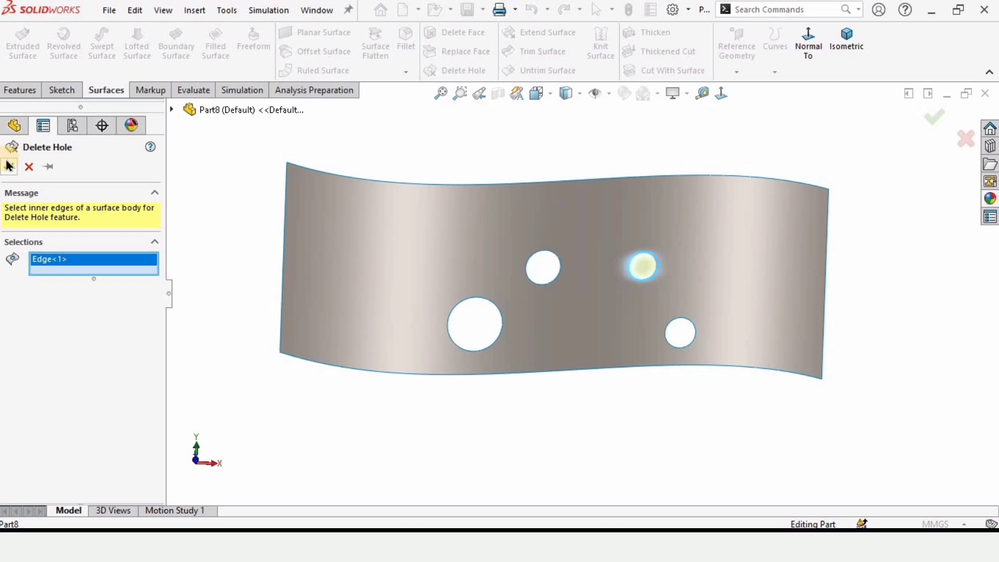
click(9, 166)
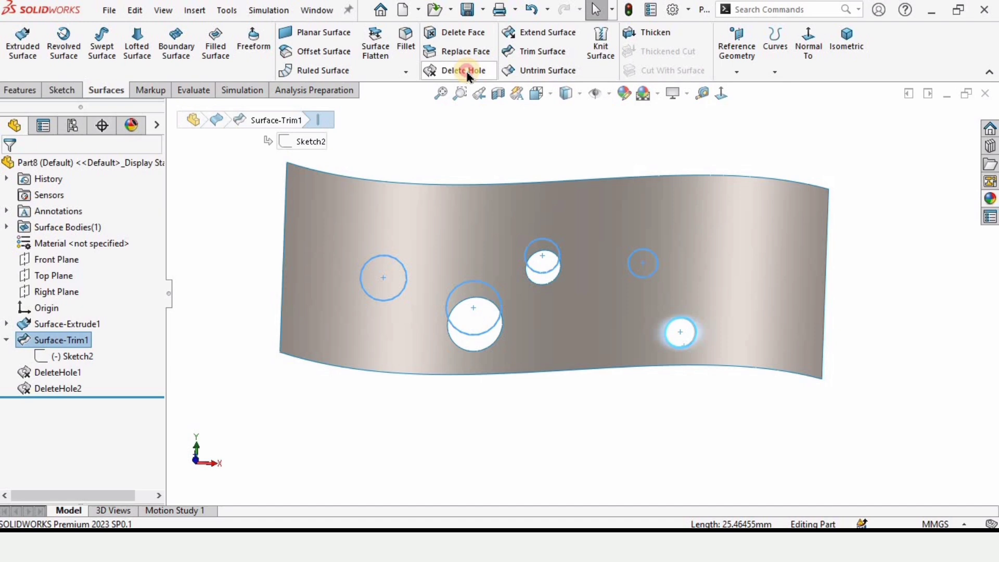
click(462, 71)
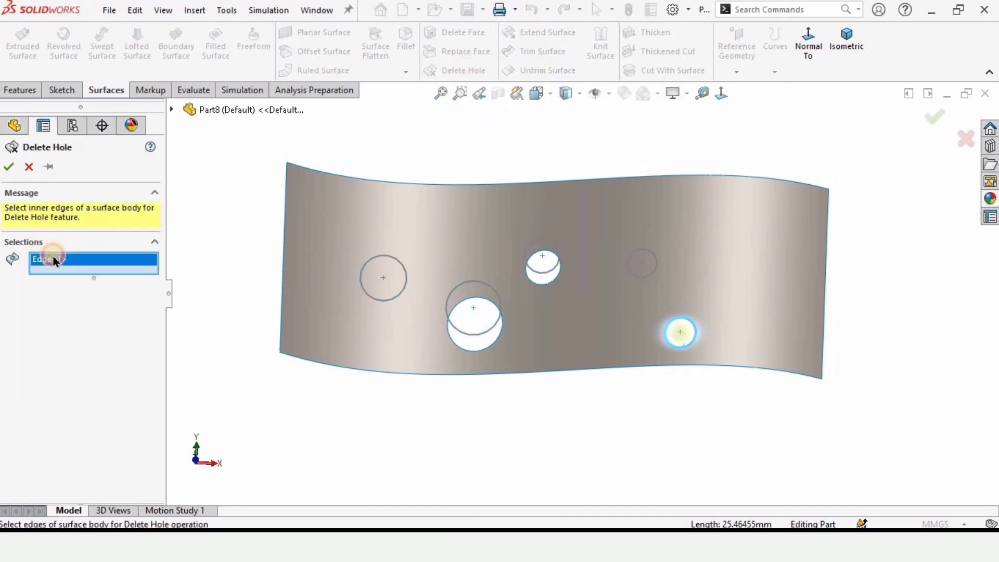
click(8, 167)
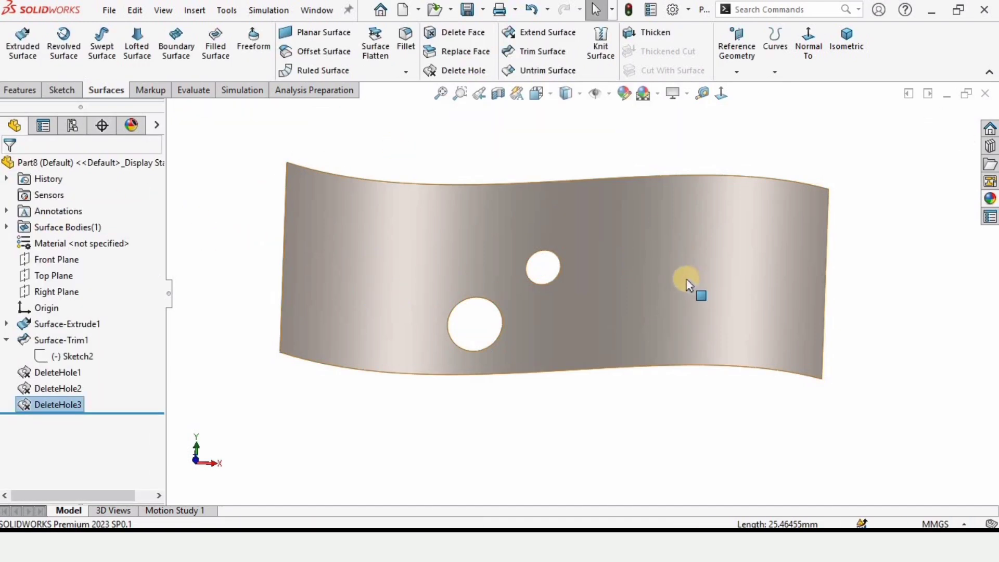